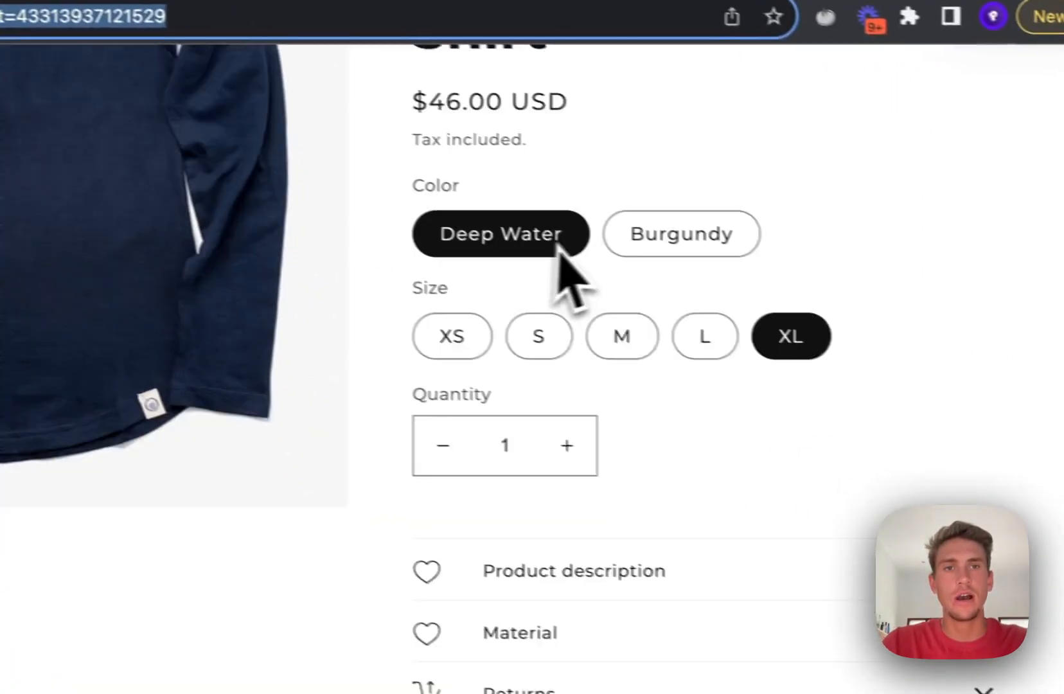
Step: Locate the Product tabs section among owned sections in Section Store by searching 'produc'
scroll(down, 3)
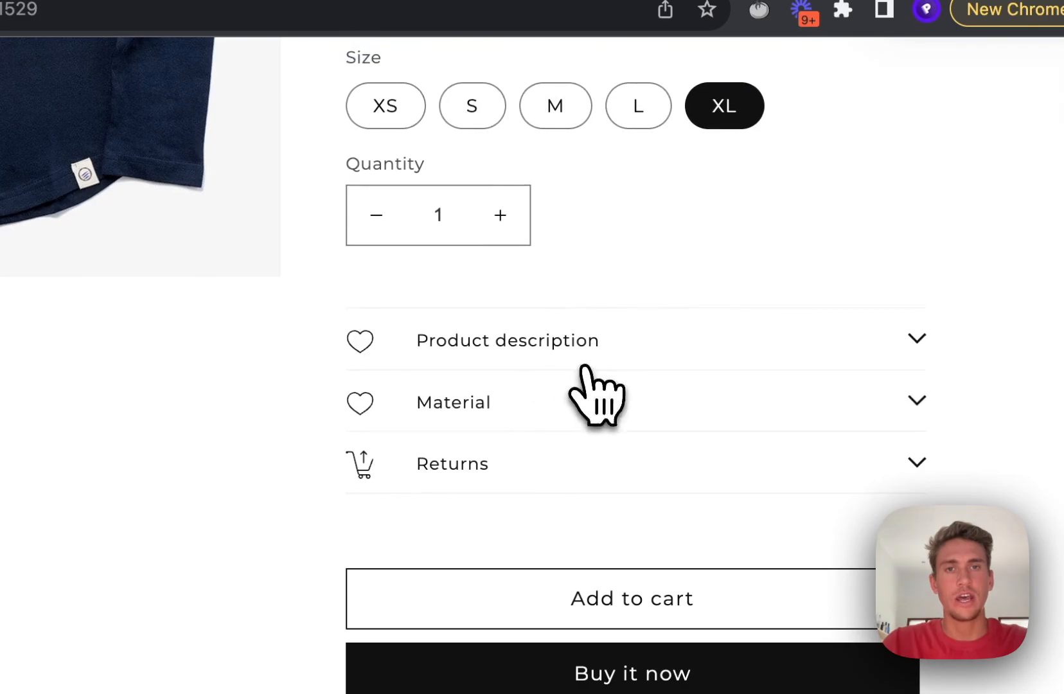
mouse_move(498, 425)
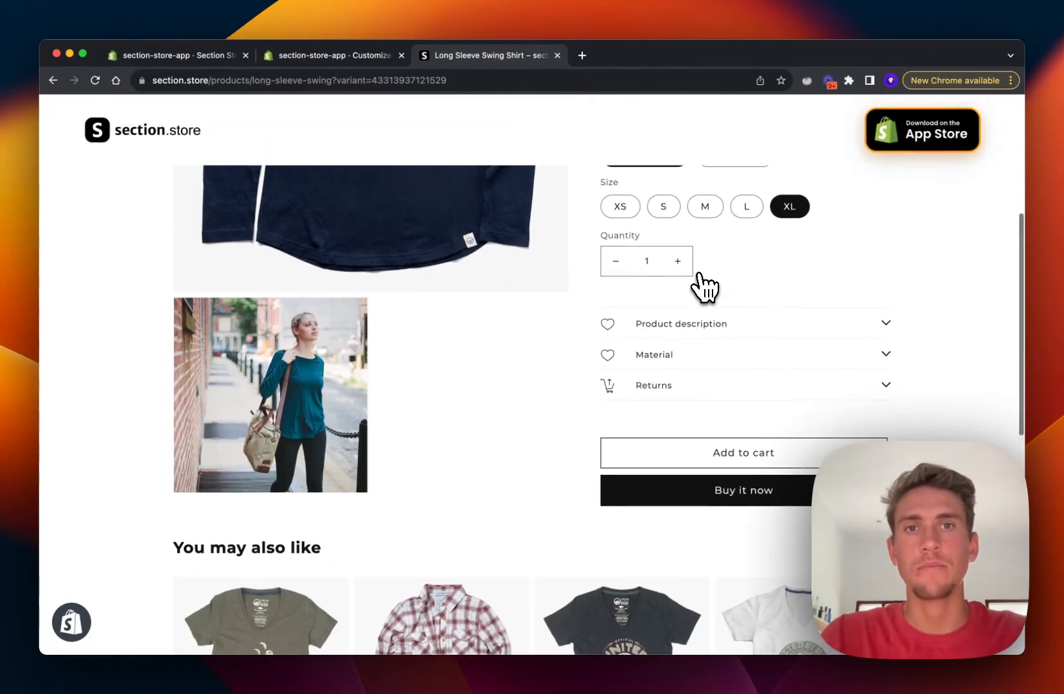
mouse_move(706, 355)
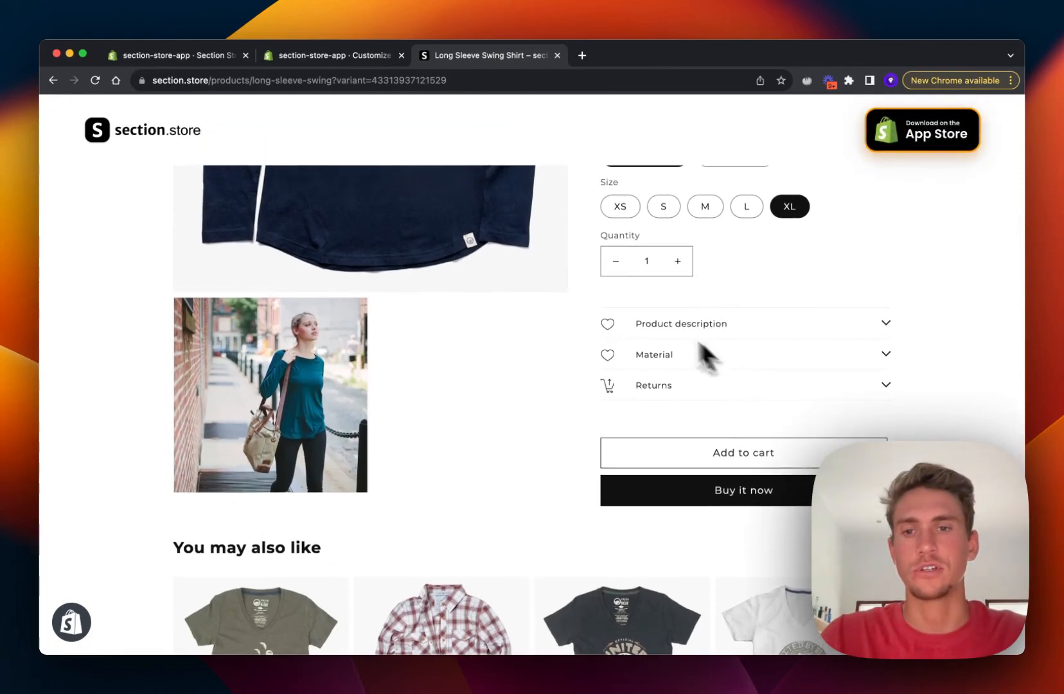
click(334, 55)
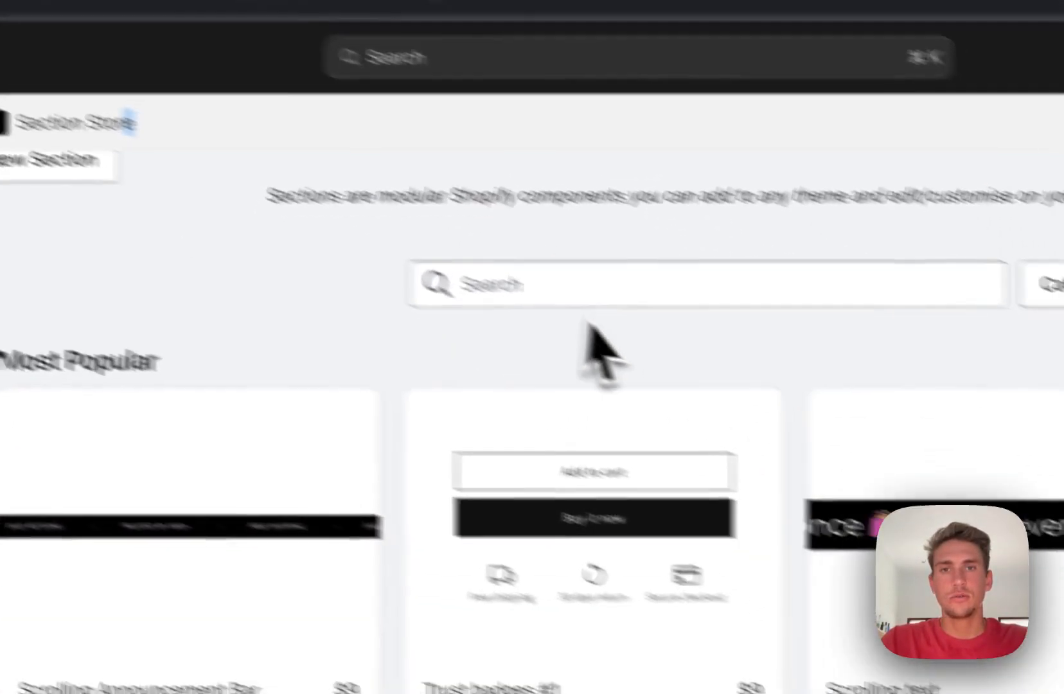
text(produc)
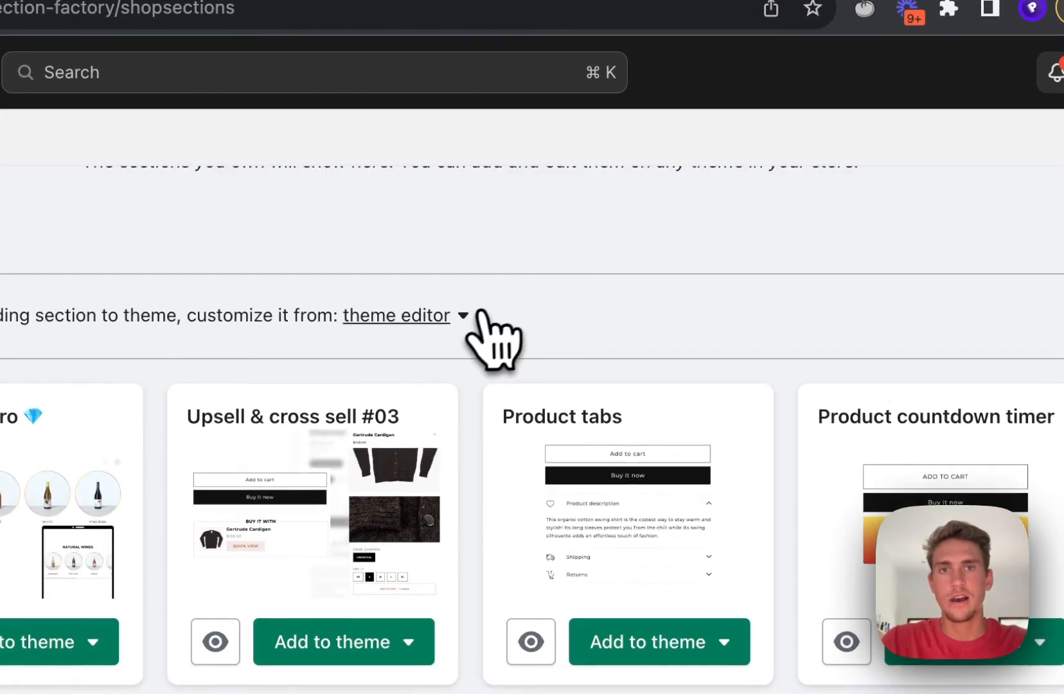
Step: Switch the theme editor from Home page to the product-info-tabs product template
click(396, 314)
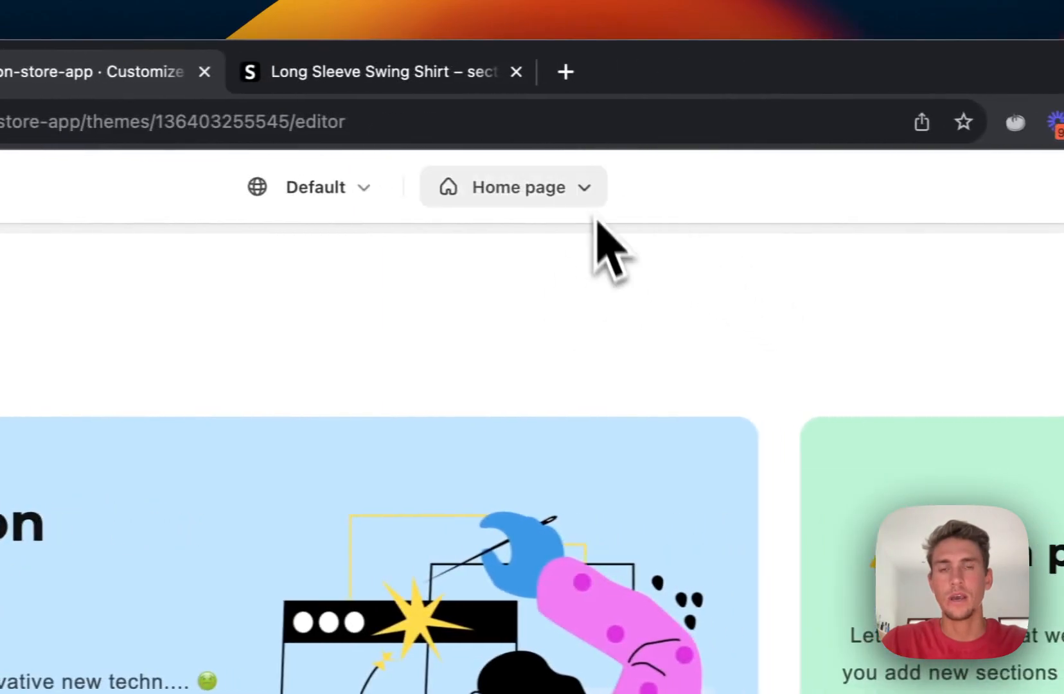
click(512, 188)
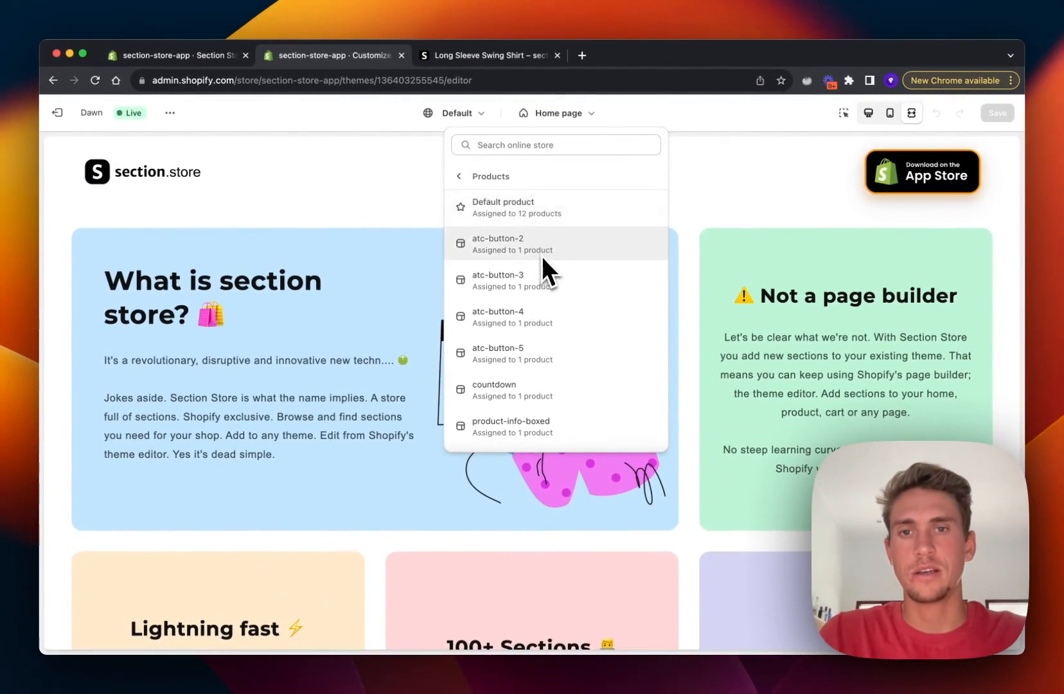
scroll(down, 3)
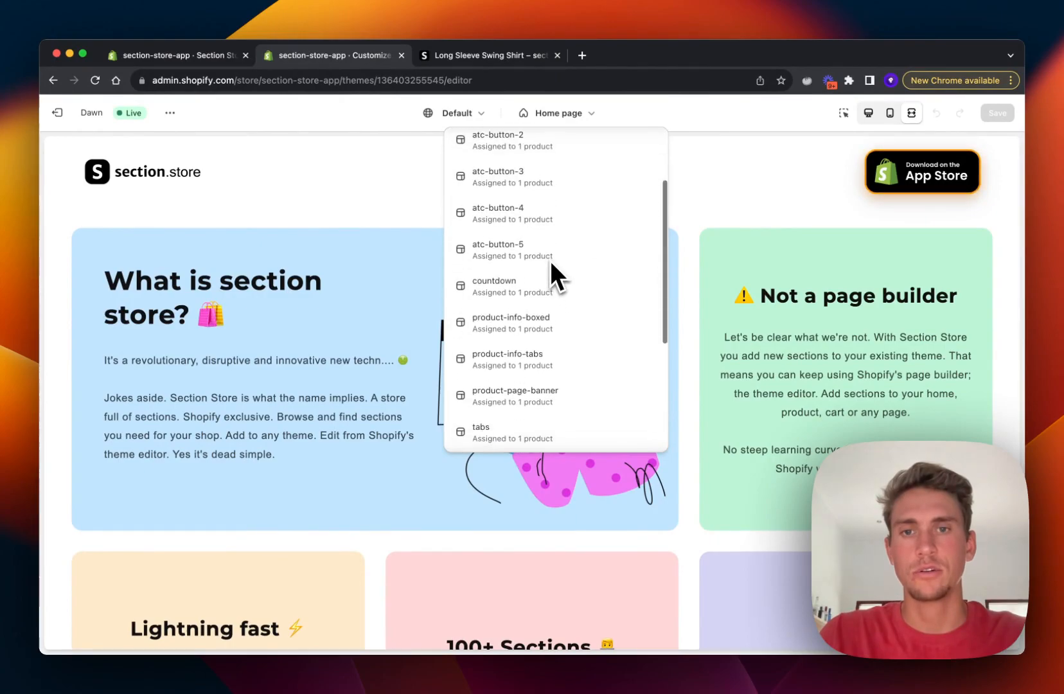
scroll(down, 3)
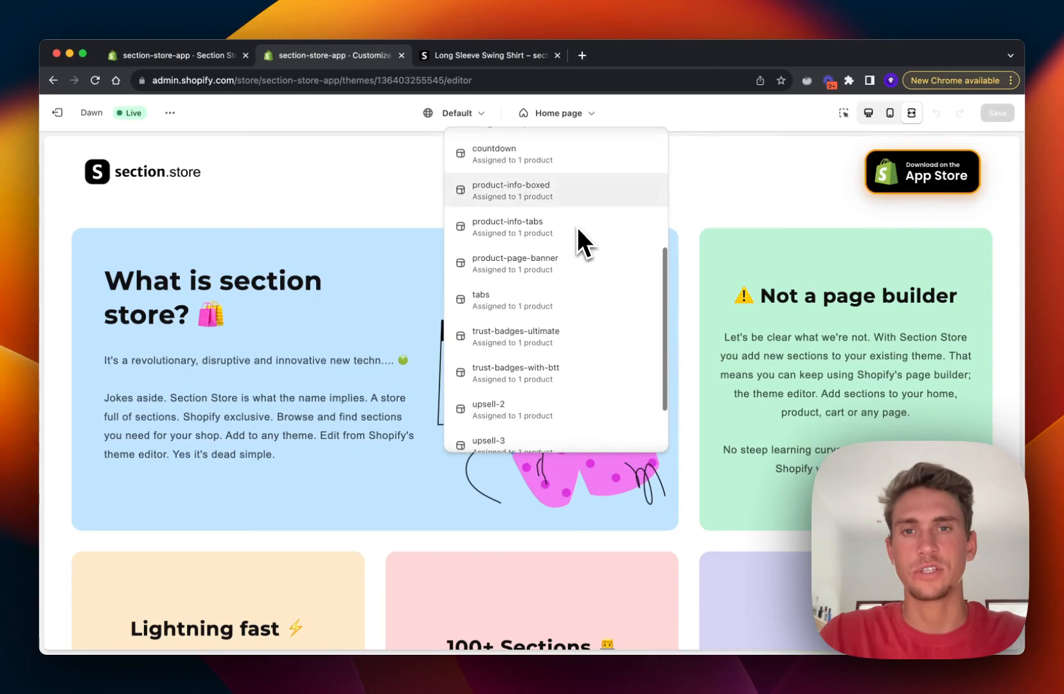
scroll(down, 3)
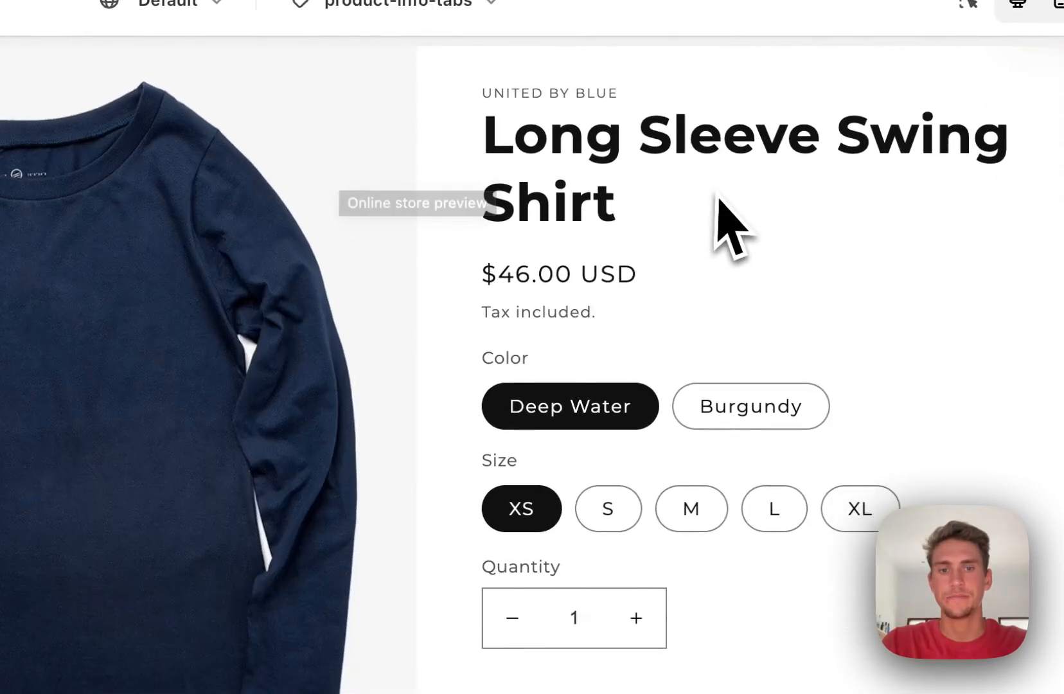
scroll(down, 3)
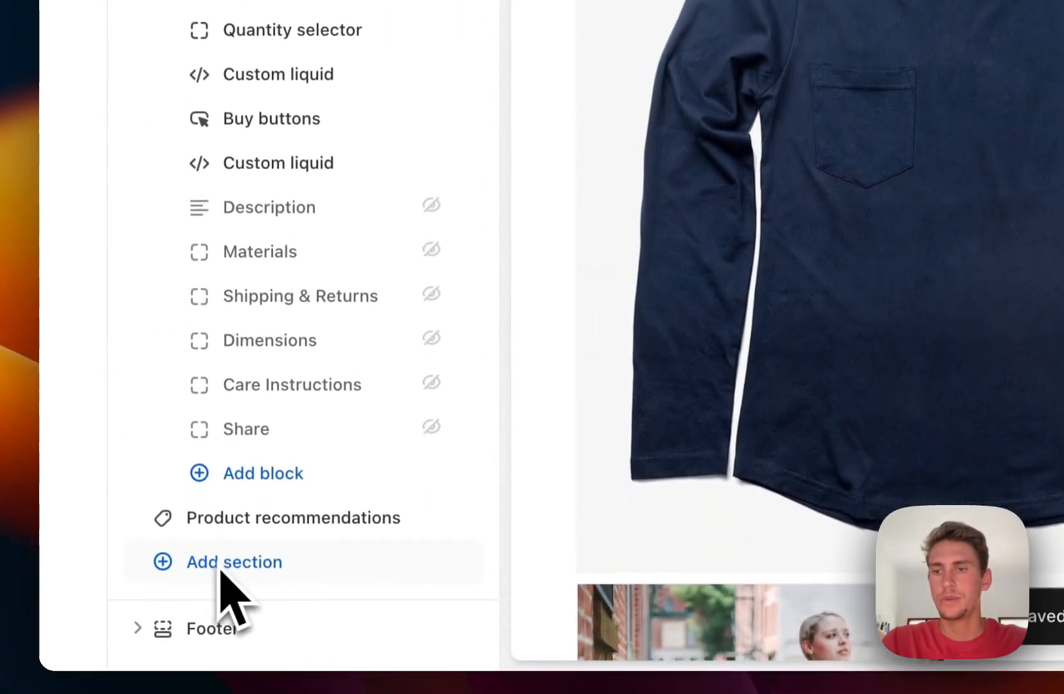
Step: Add the SS - Product tabs section (found via 's - product') to the template and save
click(234, 561)
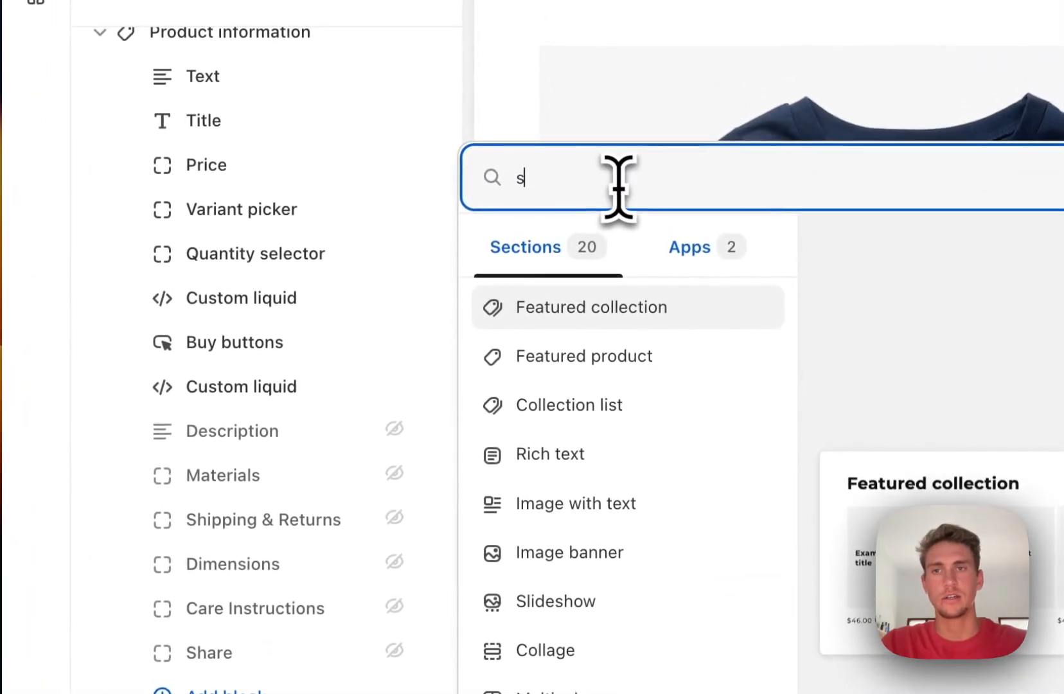
text(s - product)
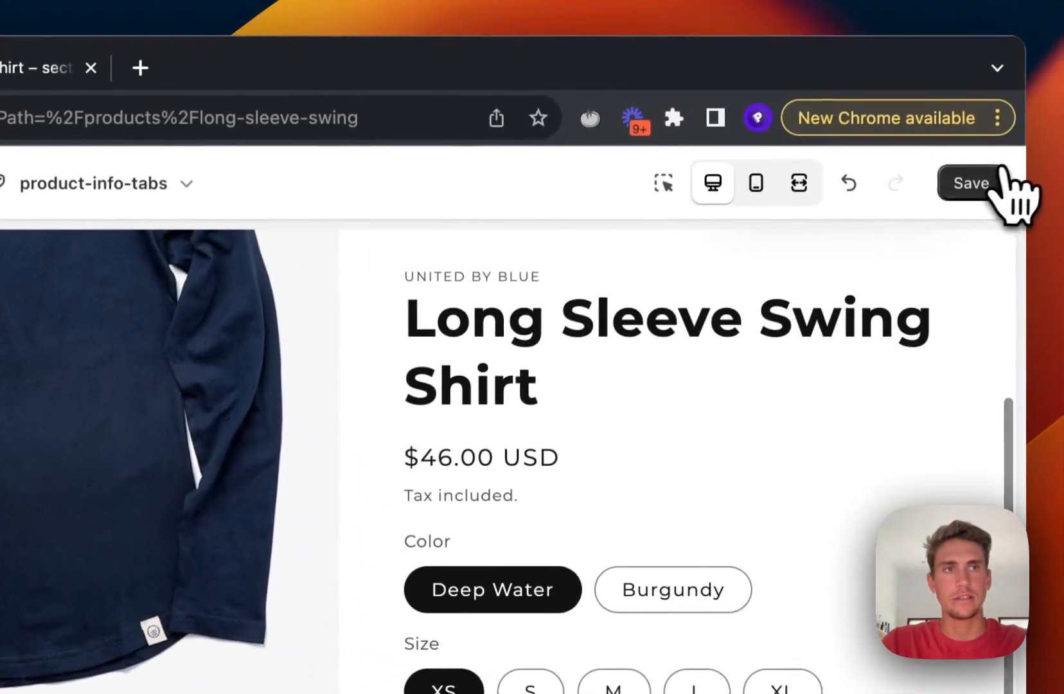
scroll(down, 3)
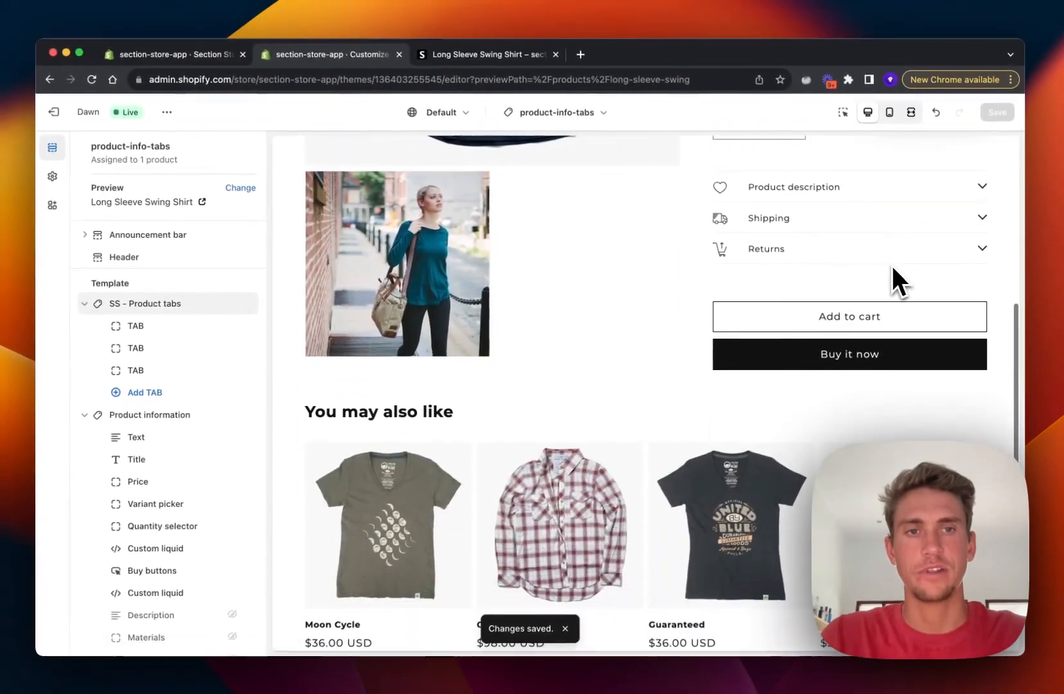
scroll(down, 3)
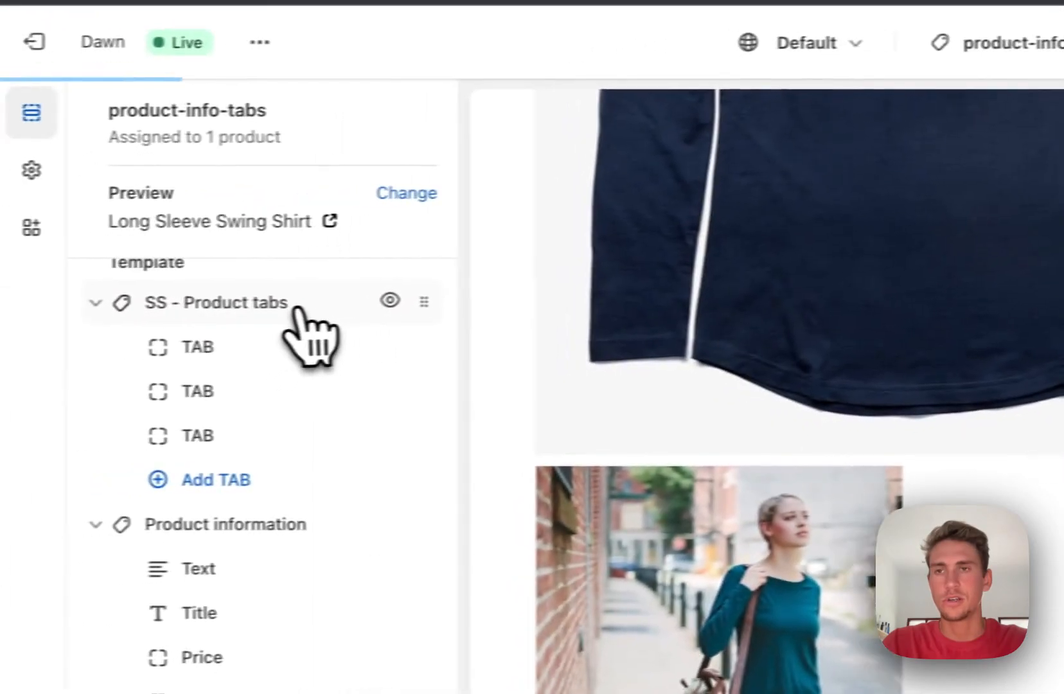
Step: Rename the section's Shipping tab title to Material
click(214, 302)
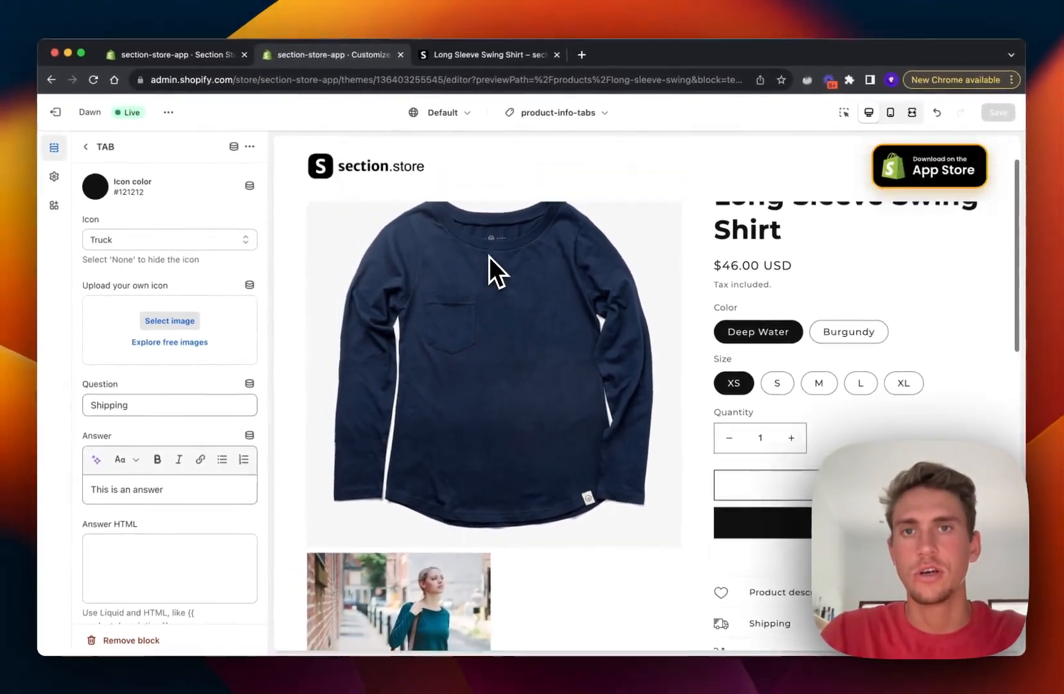
scroll(down, 3)
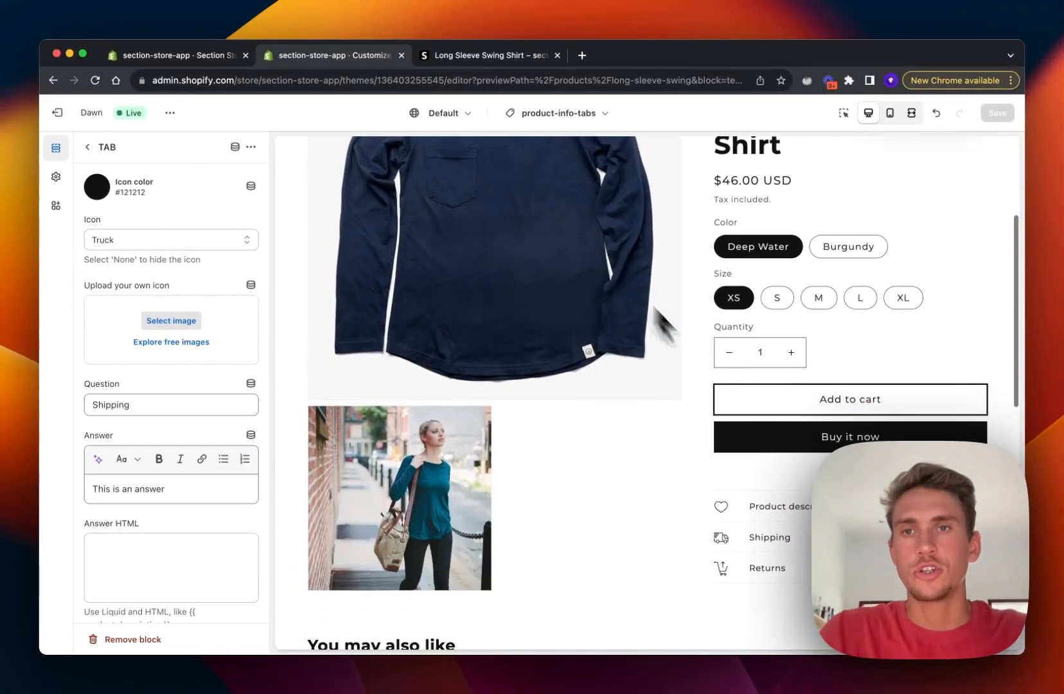
scroll(down, 3)
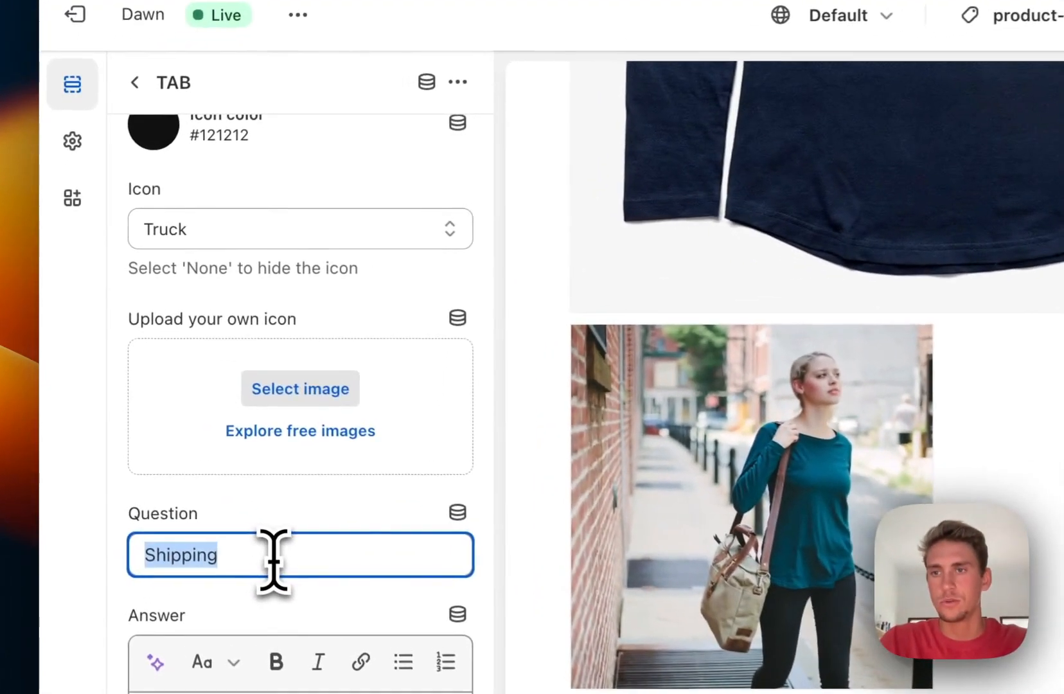
click(300, 228)
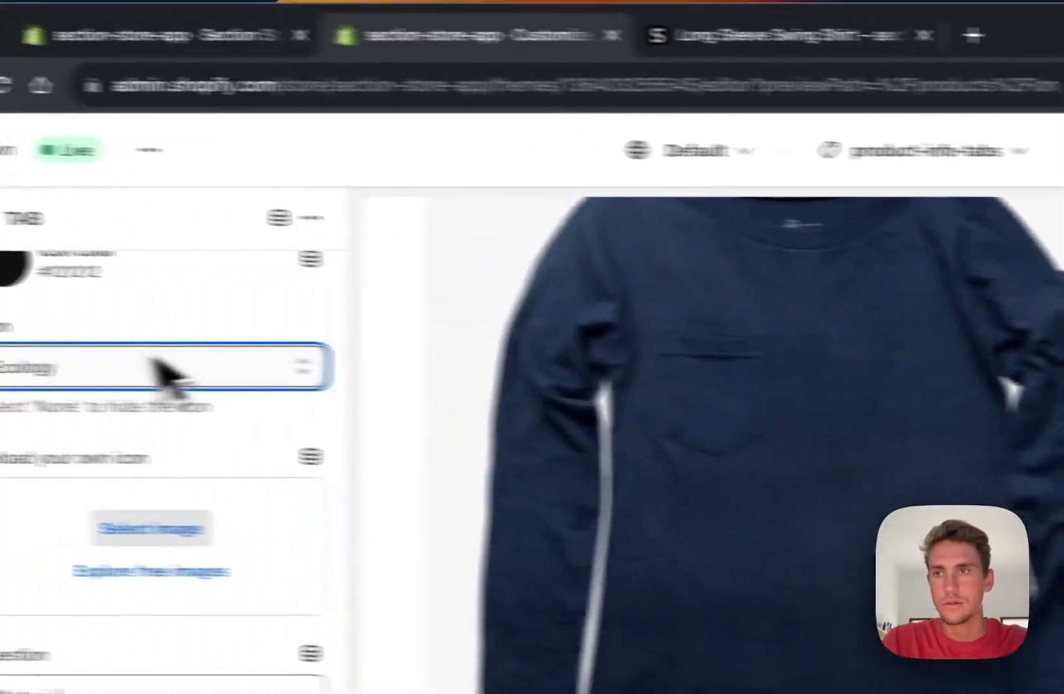
scroll(down, 3)
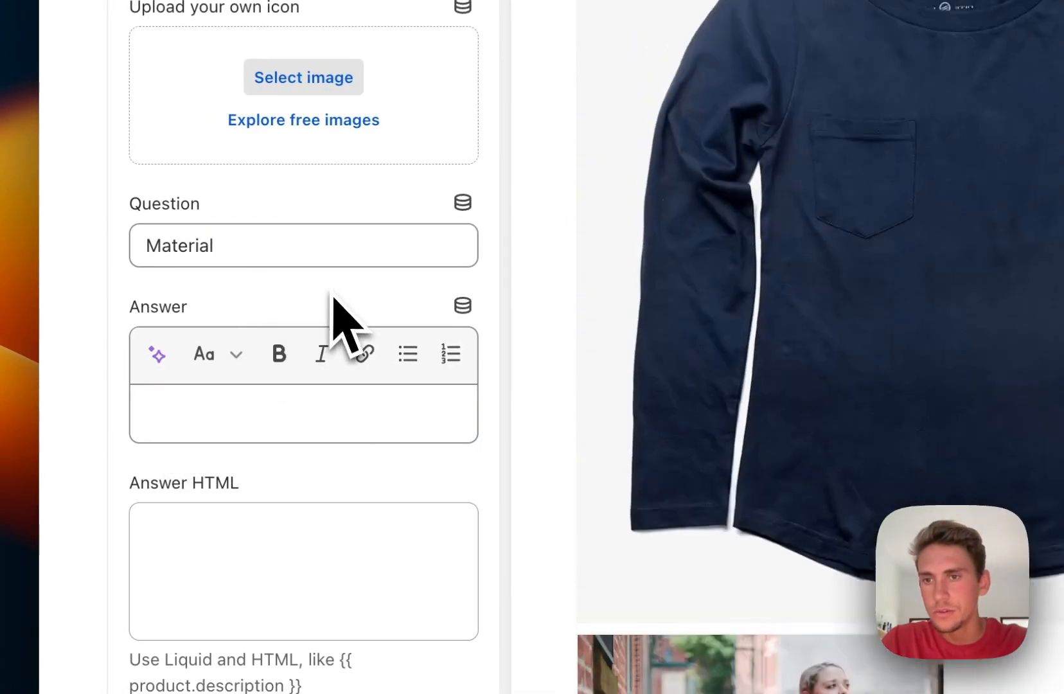
mouse_move(464, 305)
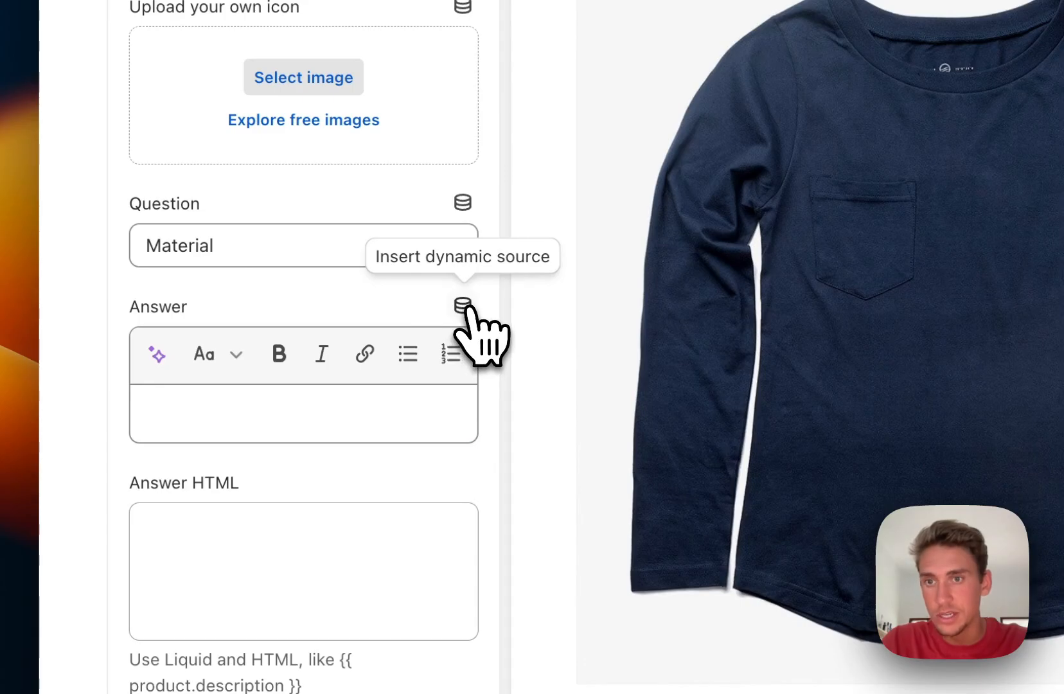
Step: Start a new product metafield as the dynamic source for the Material answer
click(463, 305)
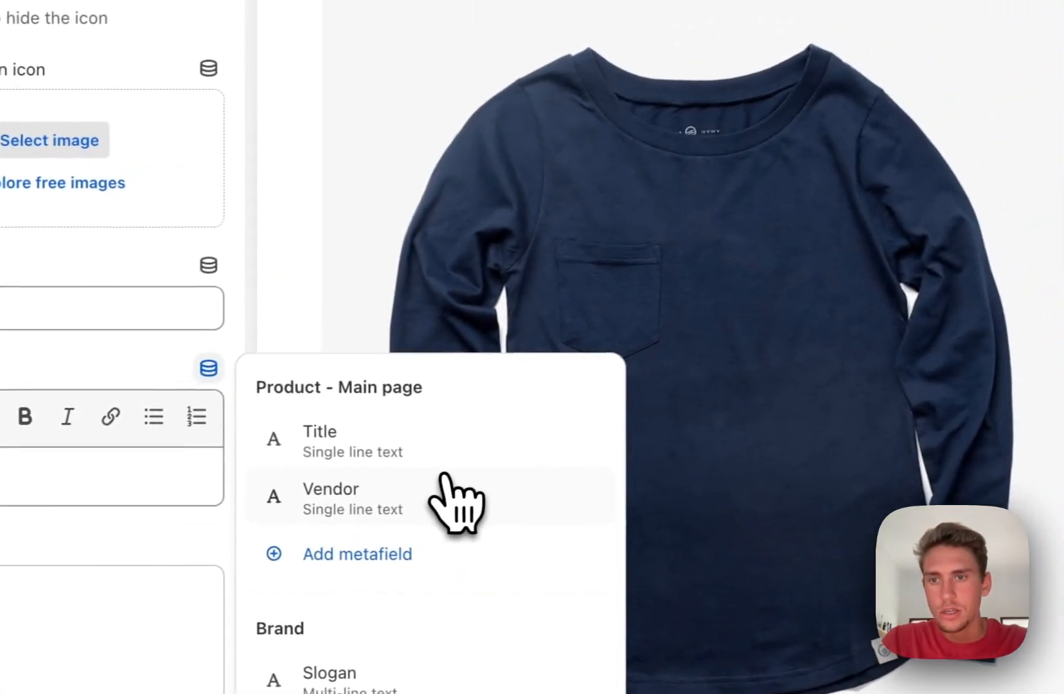
click(356, 554)
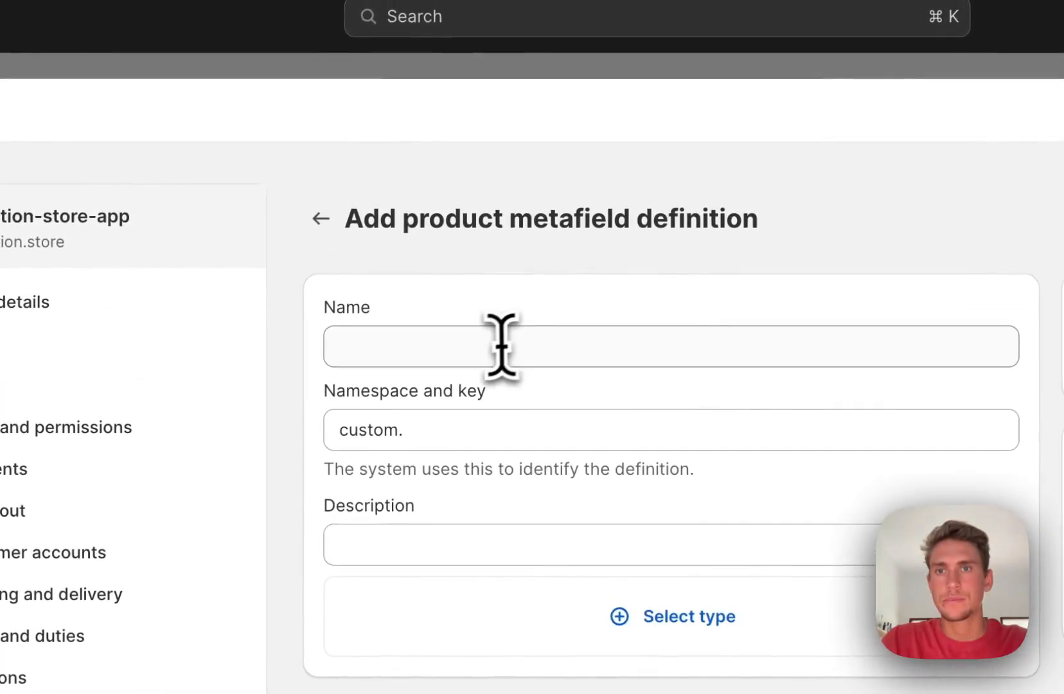
Step: Name the metafield Material (key custom.material) with Multi-line text type and save
text(me)
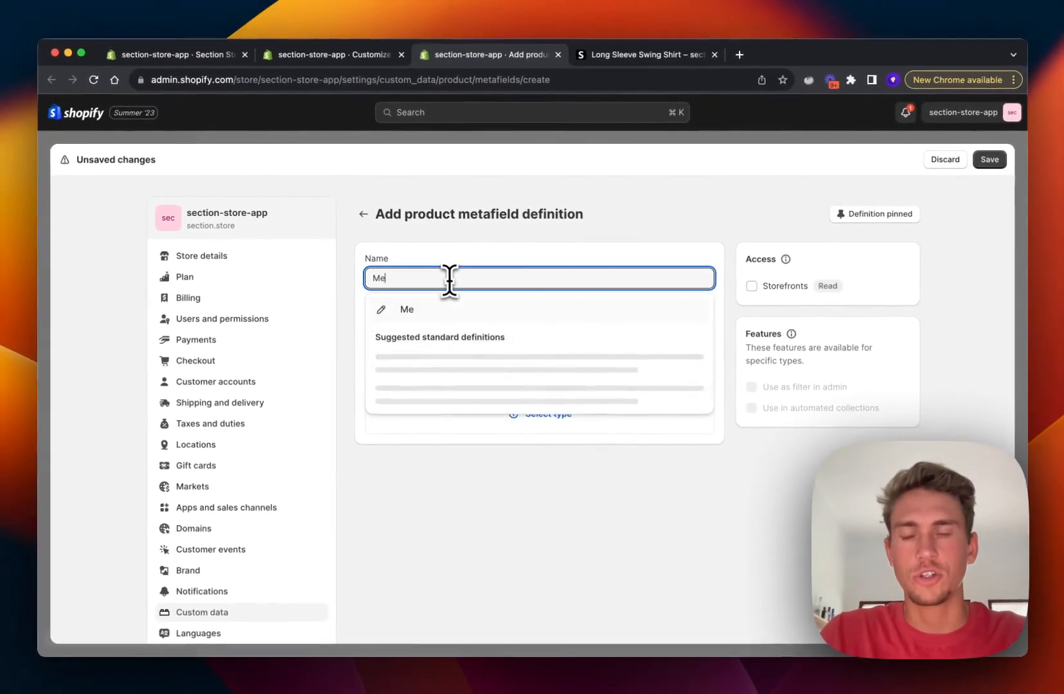
text(aterial)
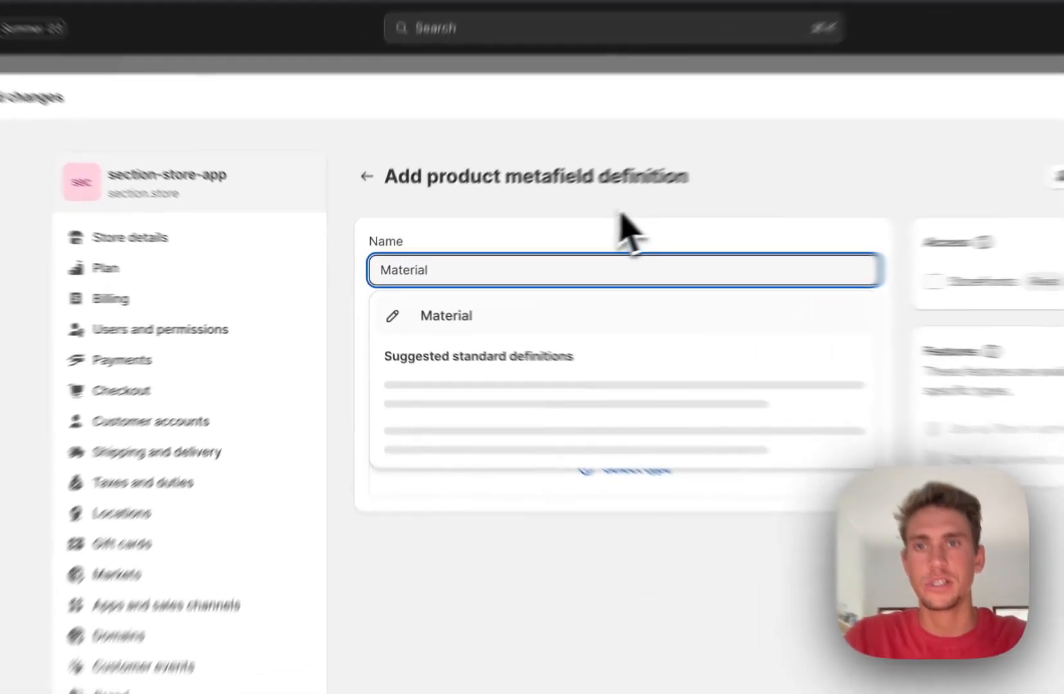
click(445, 315)
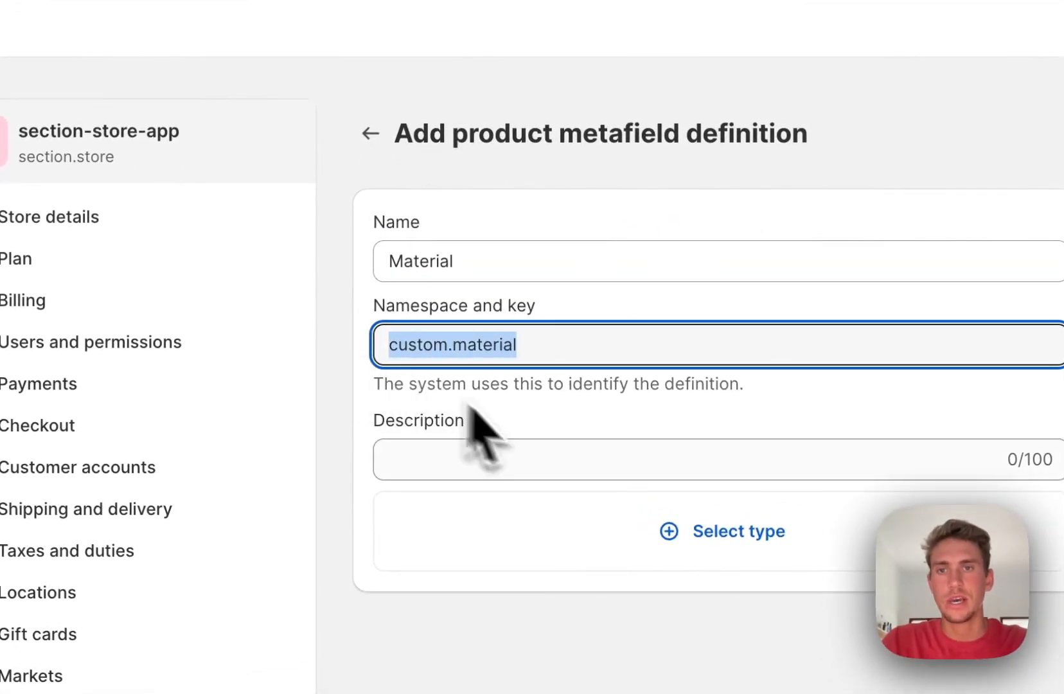
click(721, 531)
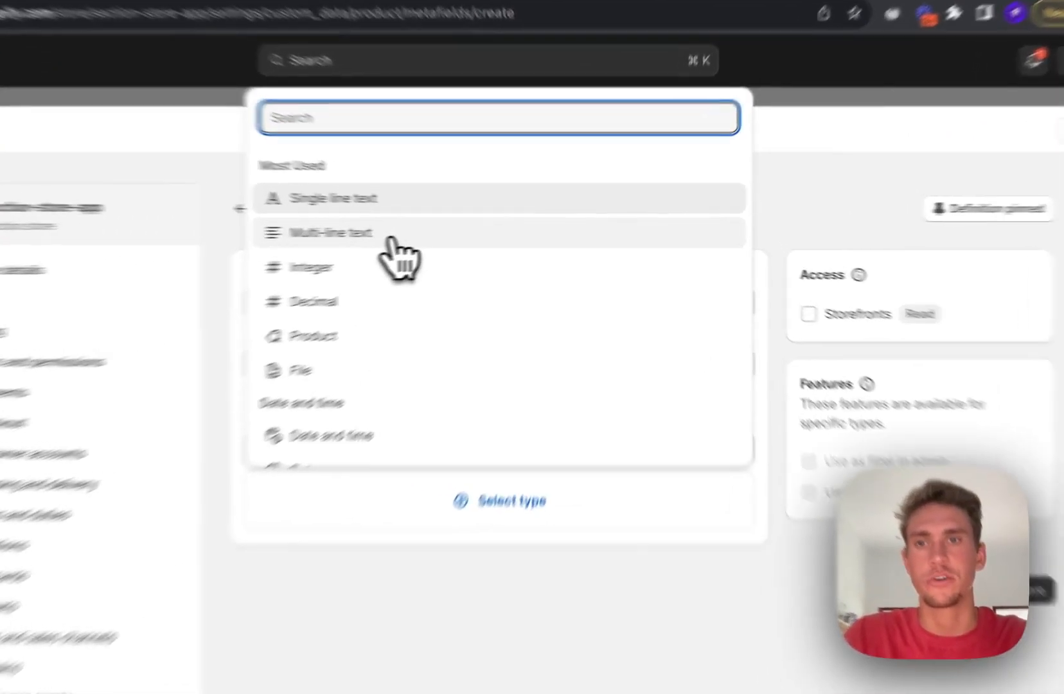
click(331, 232)
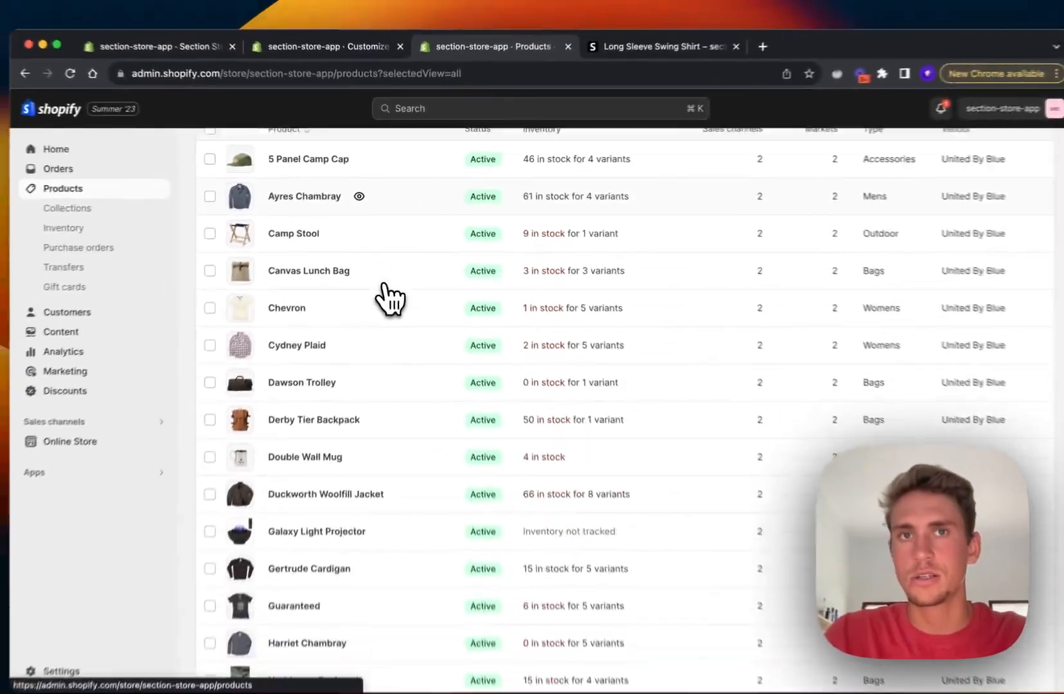
Step: Enter '100% Orga...' material text into the Long Sleeve Swing Shirt's Material metafield
scroll(down, 3)
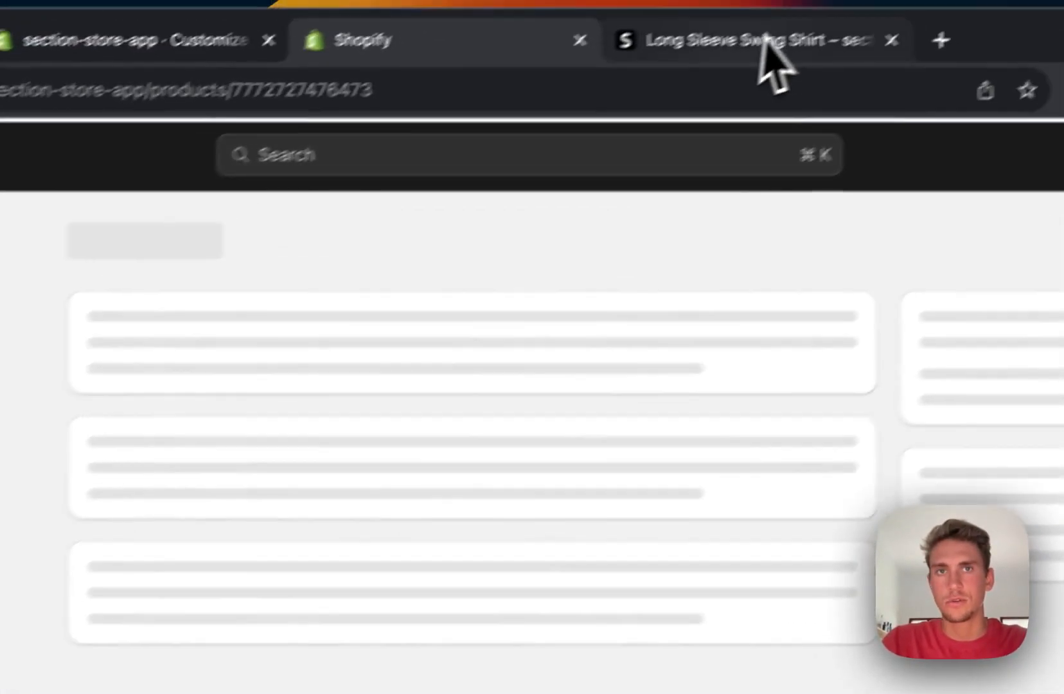
click(752, 40)
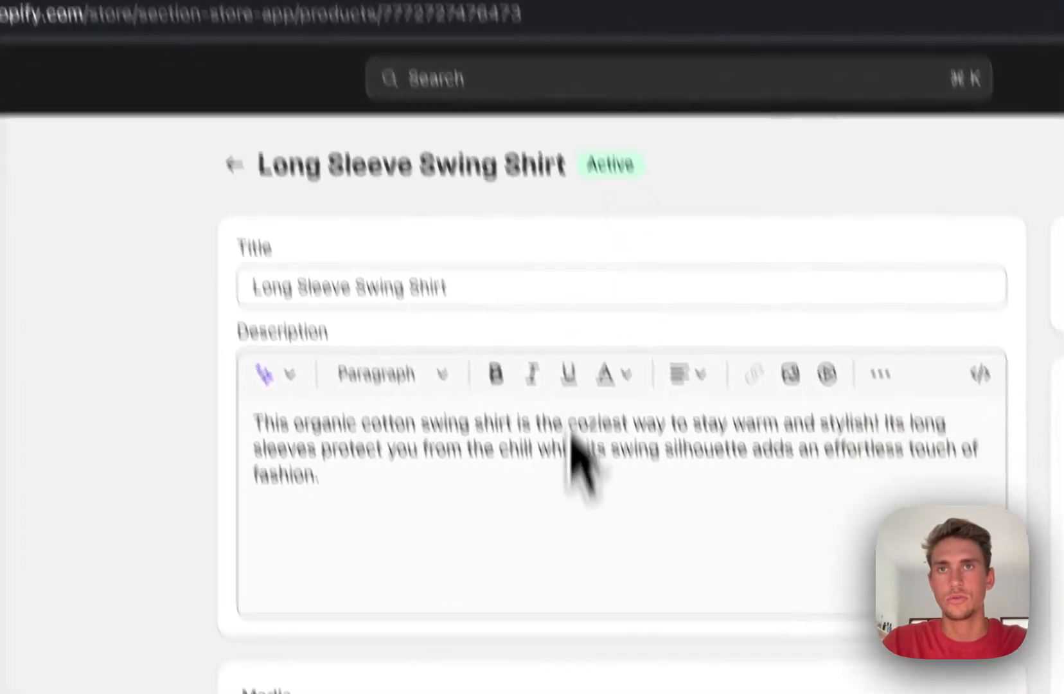
scroll(down, 3)
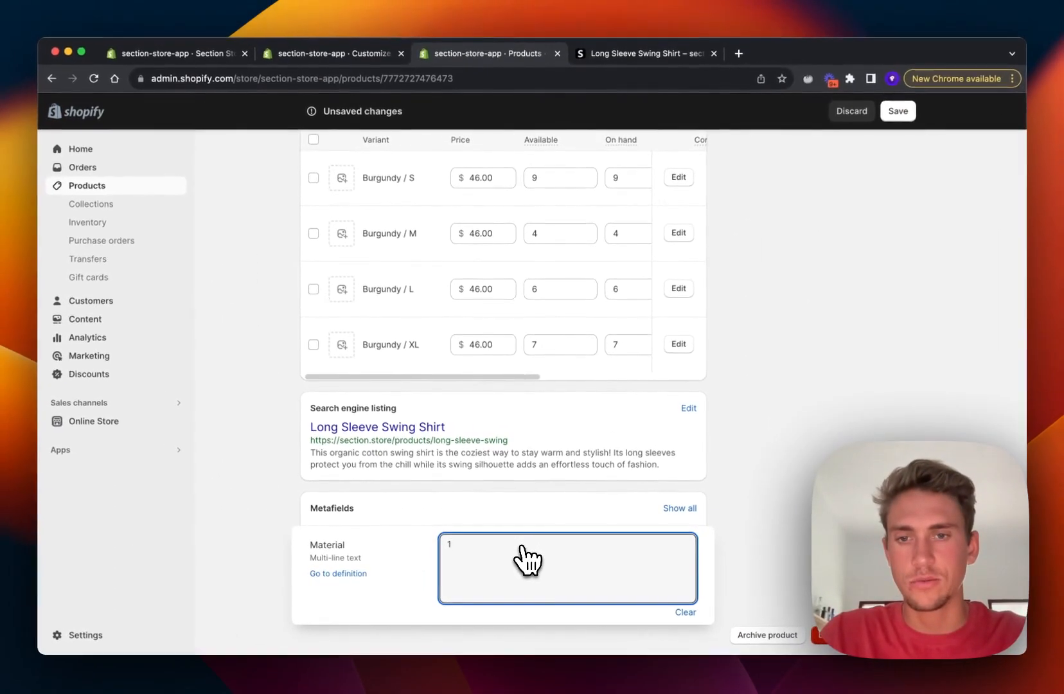
text(00)
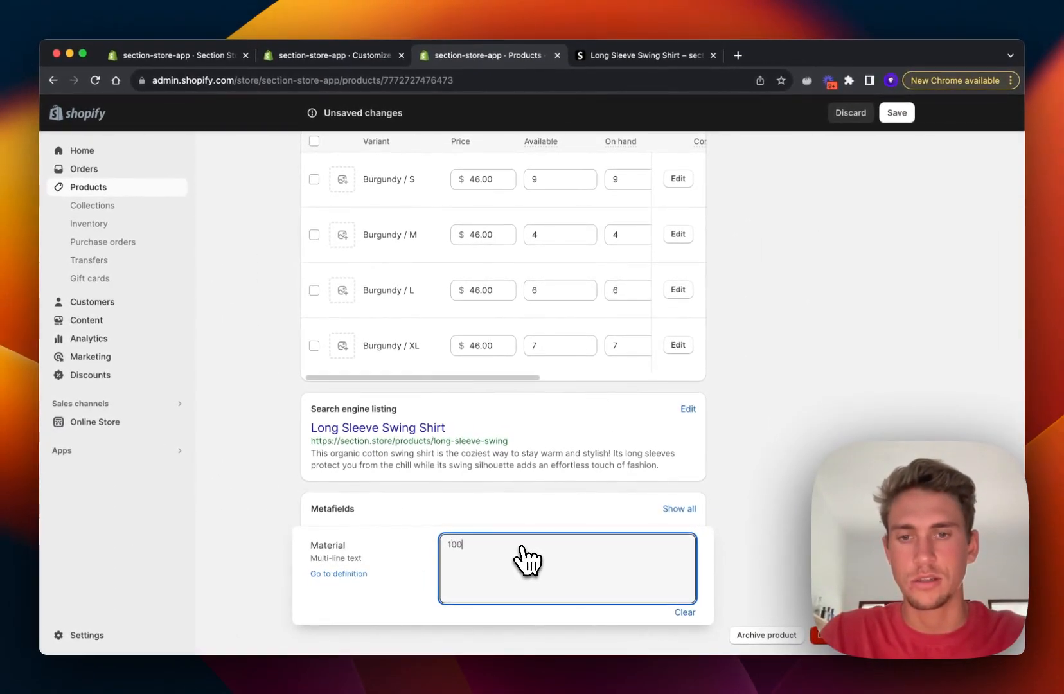
text(% Orga)
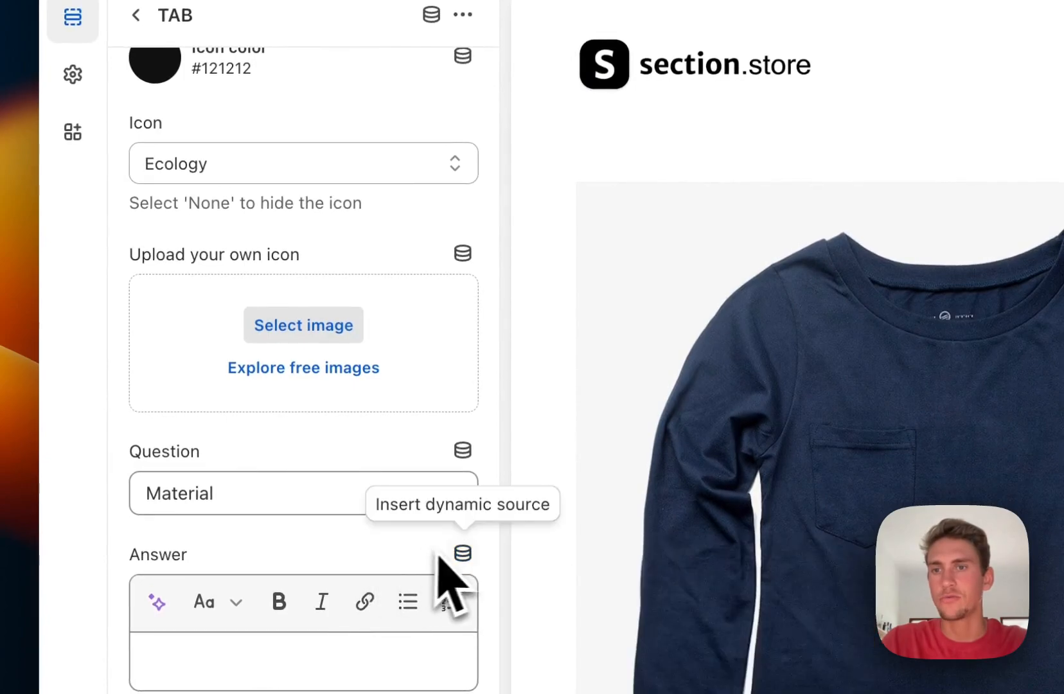
Step: Link the Material tab answer to the Material metafield and save the theme
click(462, 553)
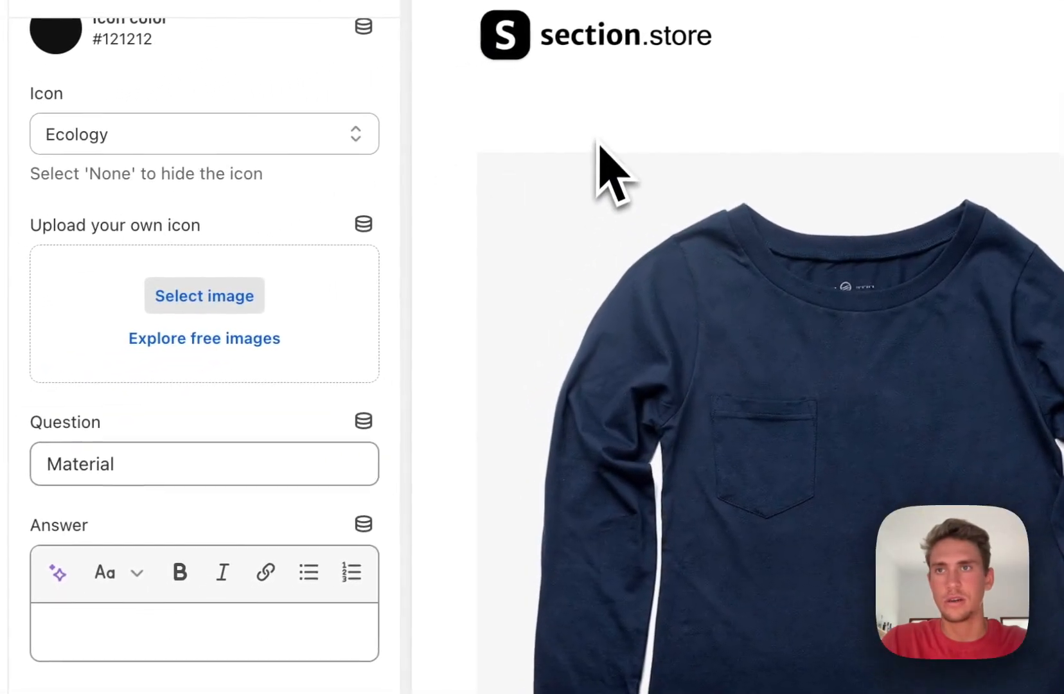
scroll(down, 3)
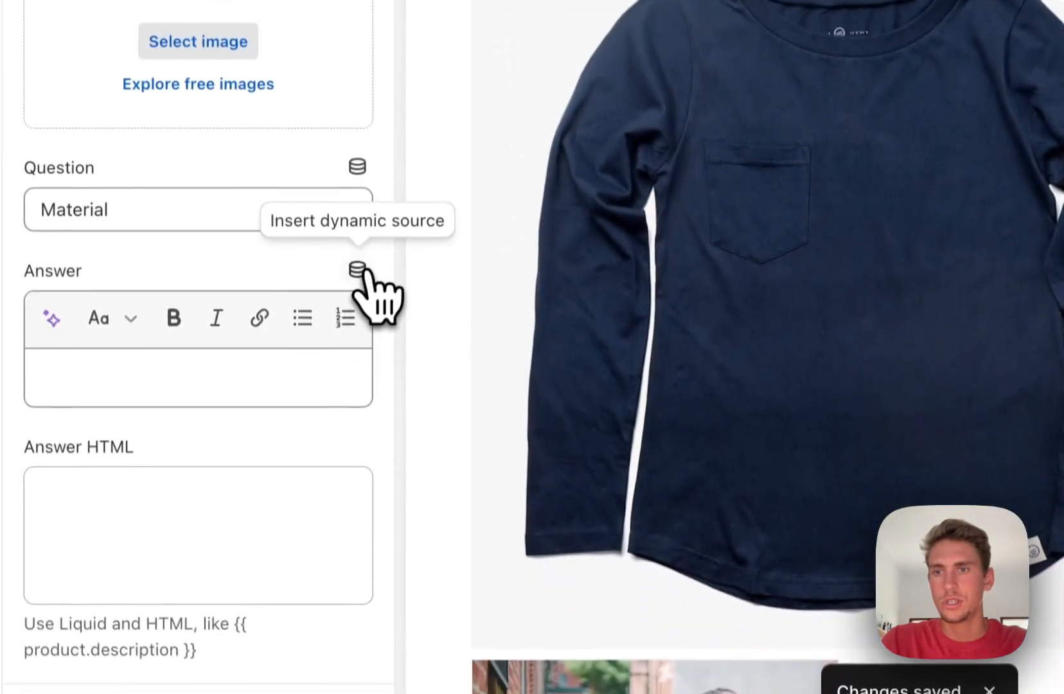
click(355, 270)
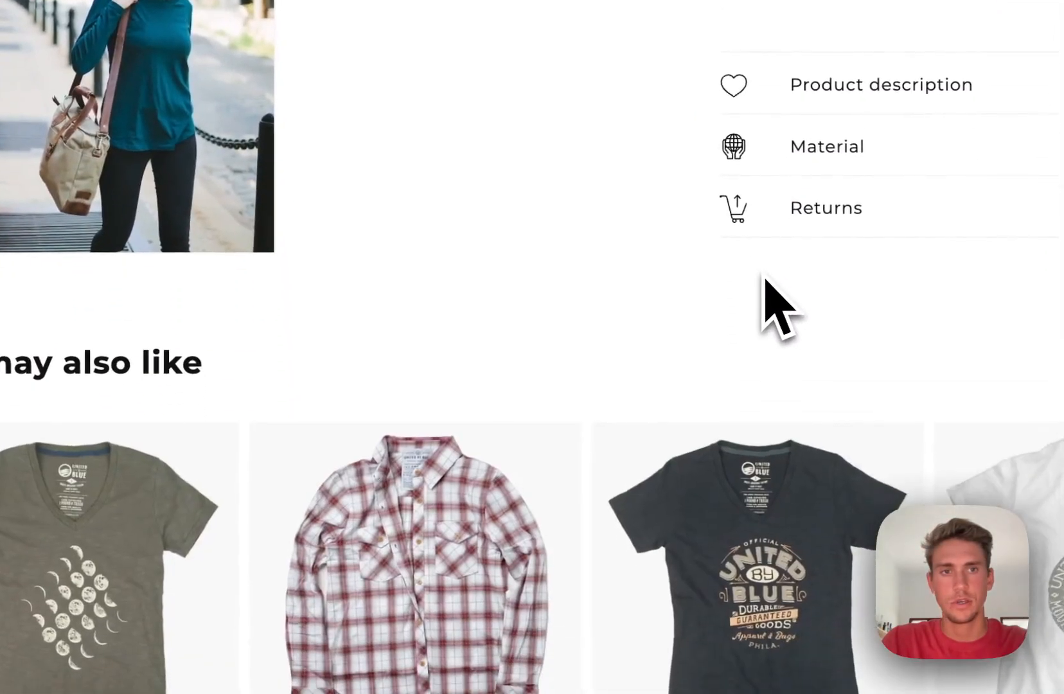
Step: Expand the Product description tab in the preview to show the shirt's description
click(826, 146)
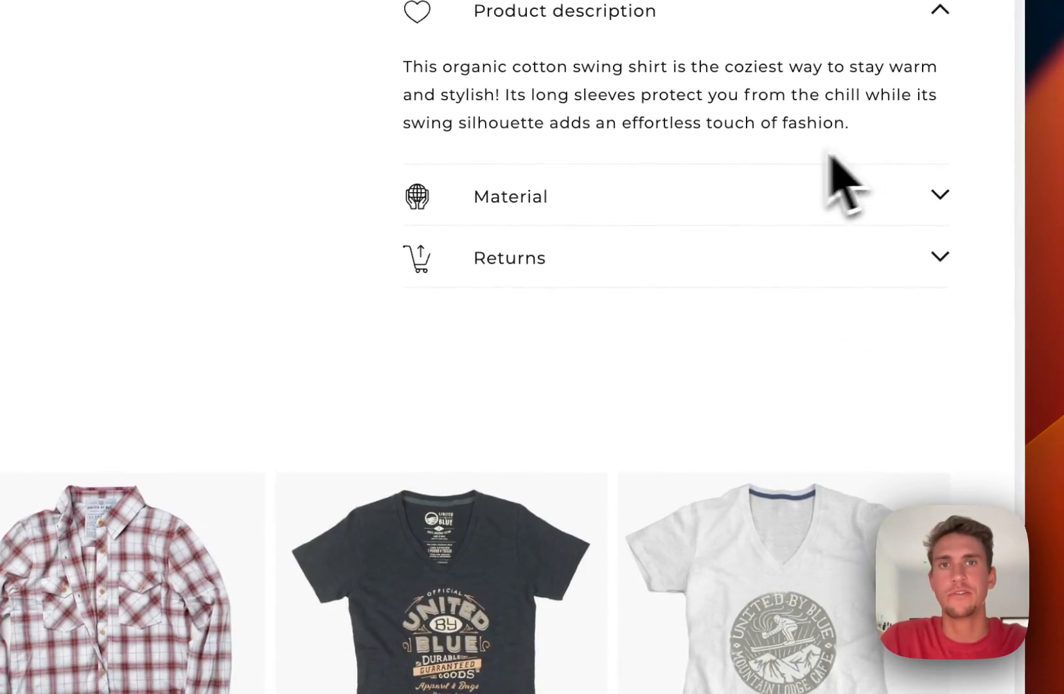
scroll(down, 3)
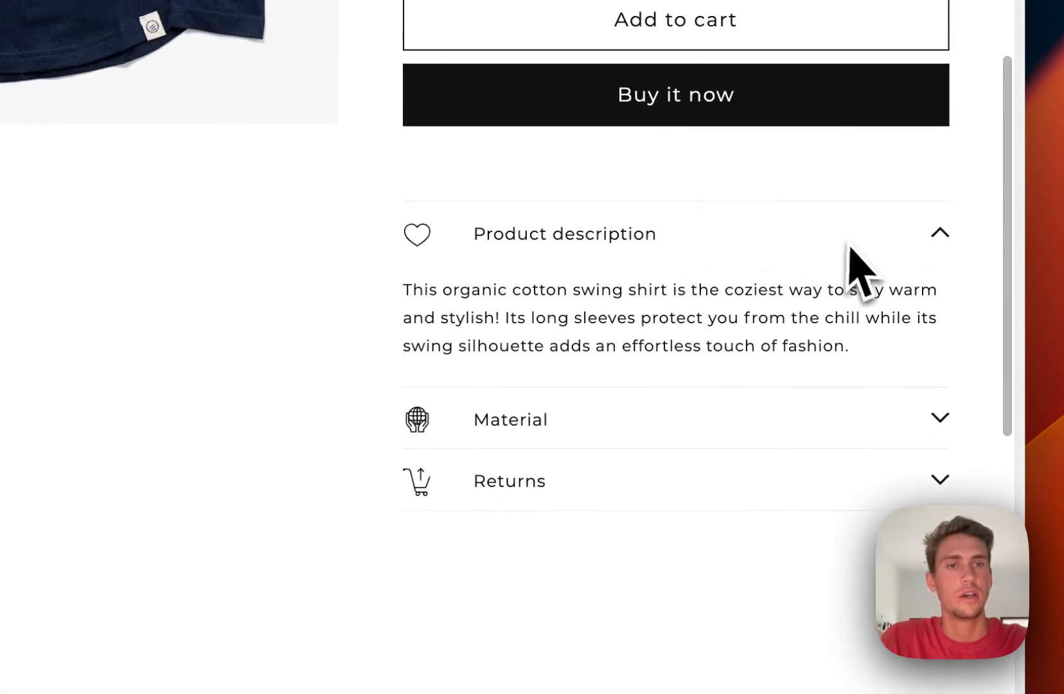